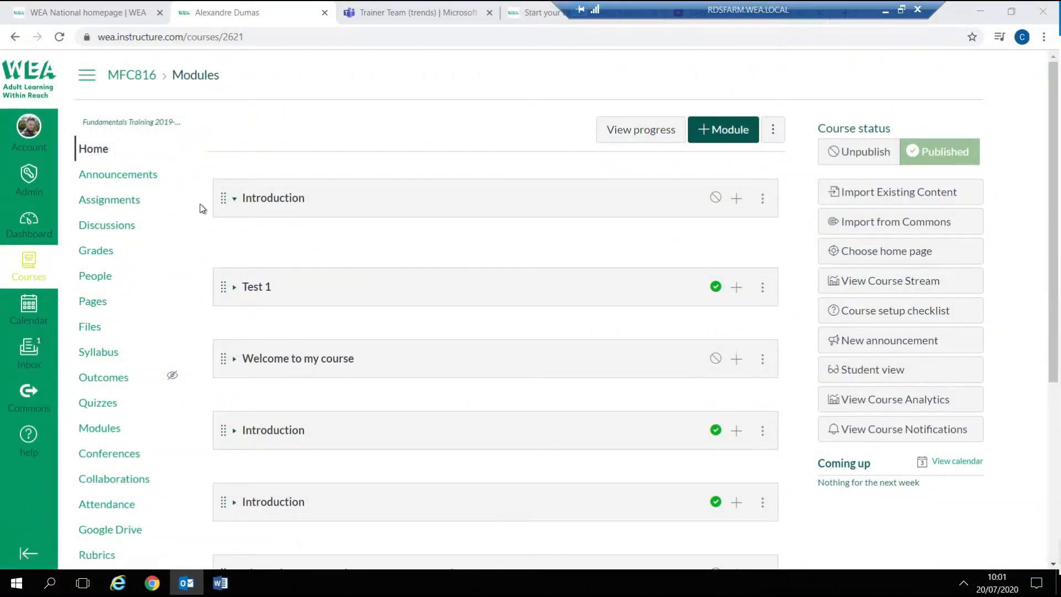
Go to the course Settings from the course navigation
scroll(down, 3)
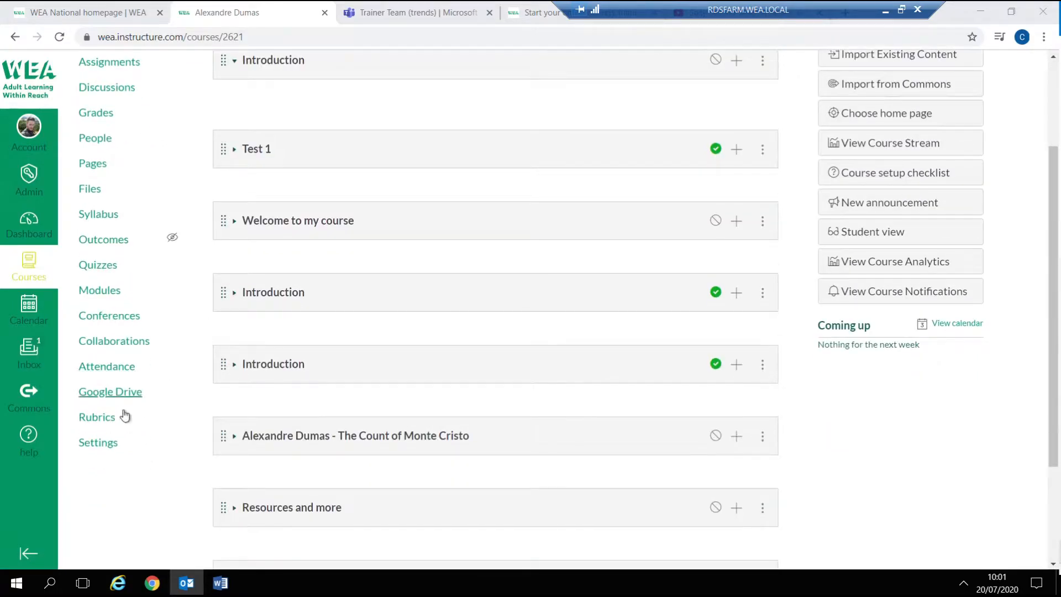
click(98, 442)
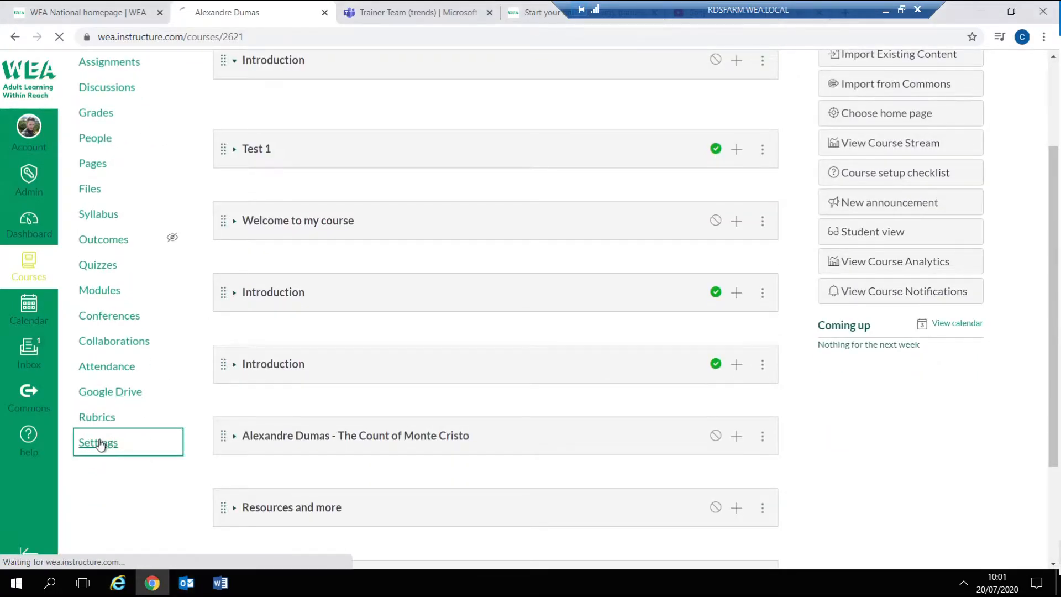
Bring the Course details Starts and Ends date fields into view
click(98, 442)
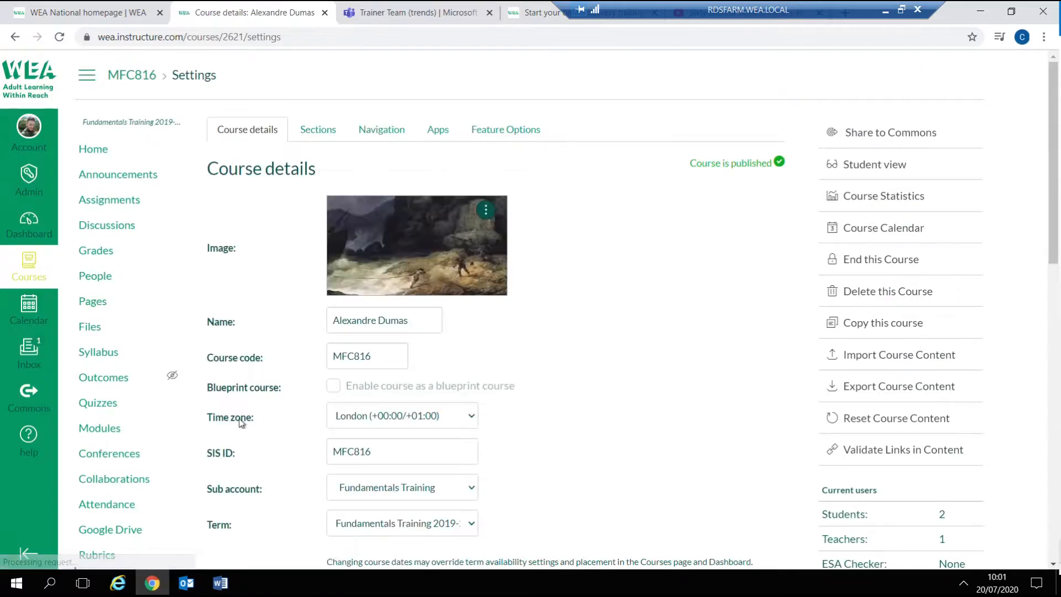
scroll(down, 3)
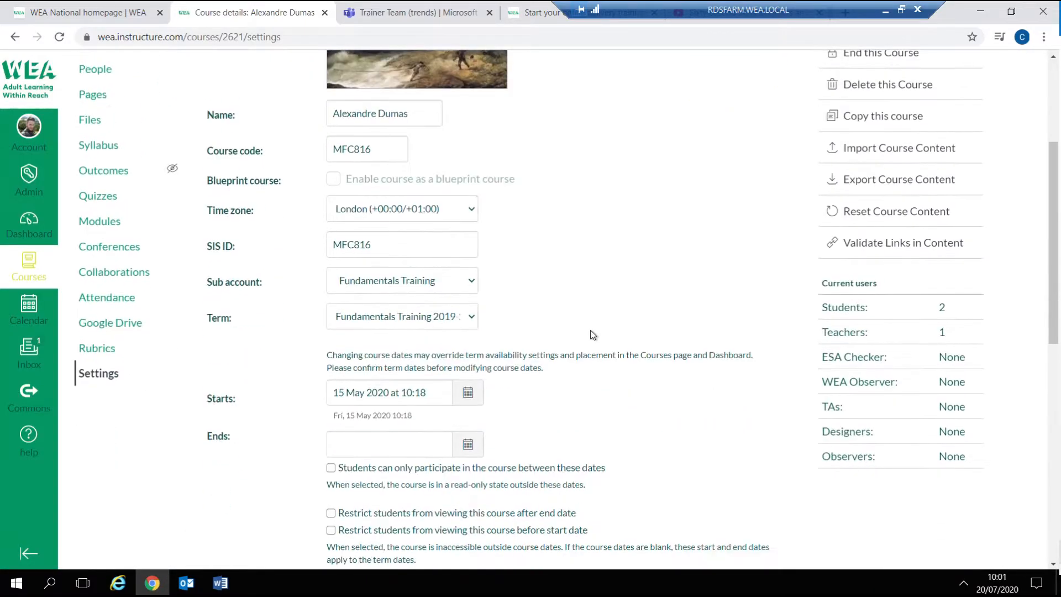
scroll(down, 3)
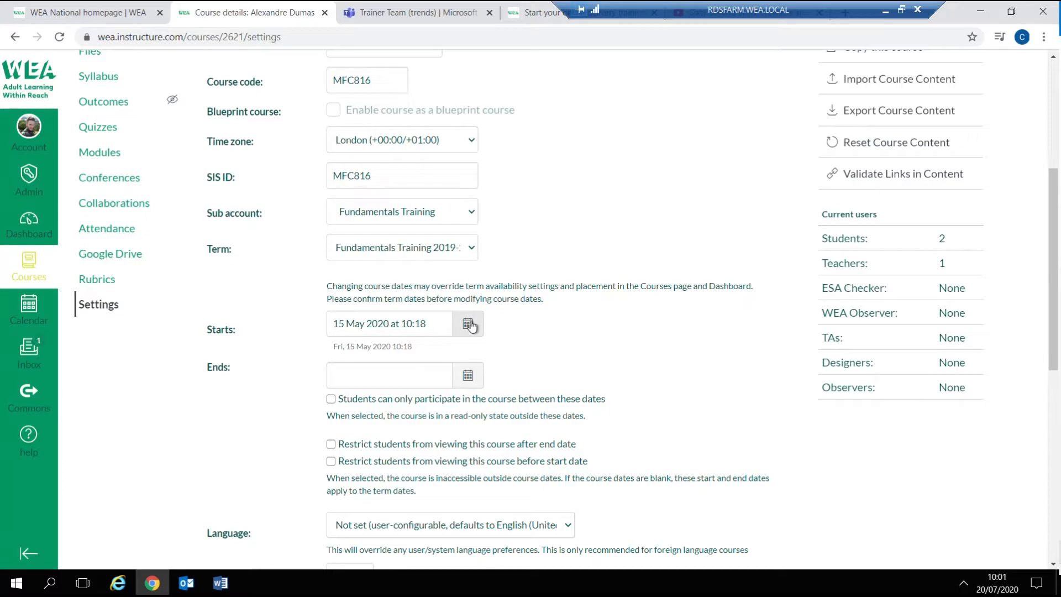
mouse_move(467, 376)
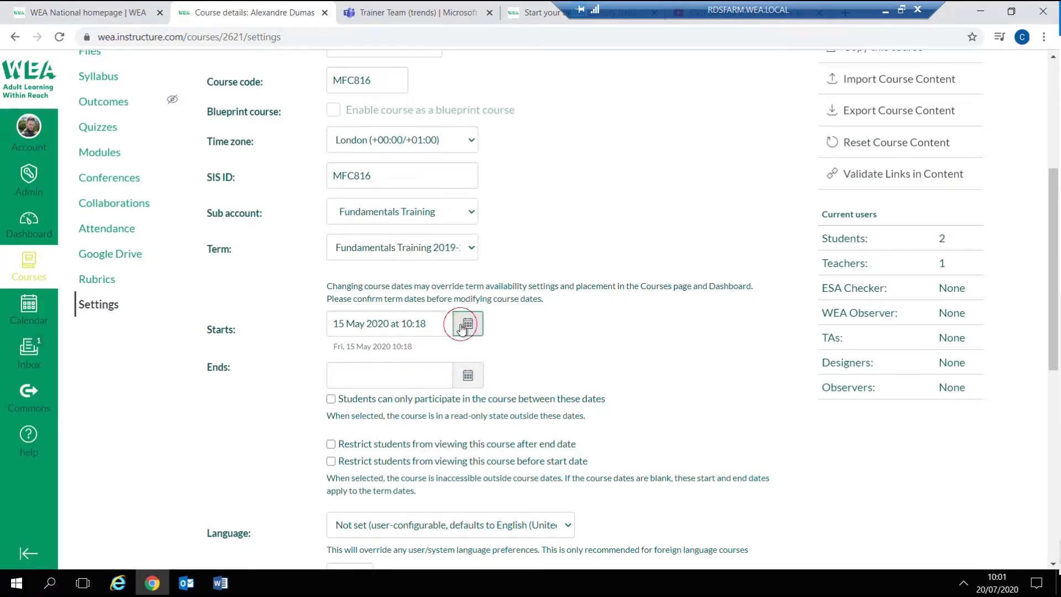
click(466, 324)
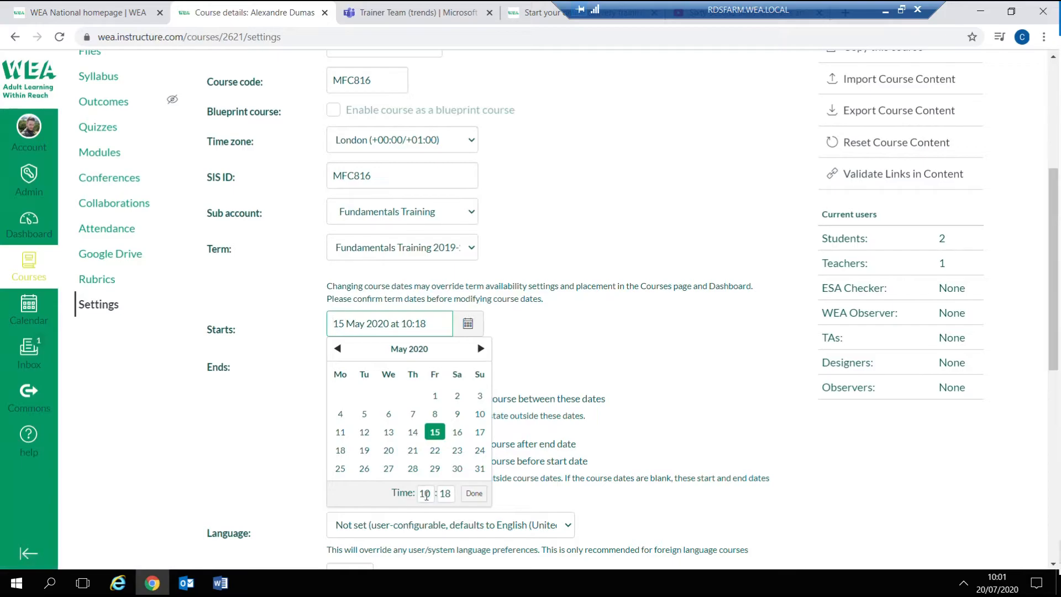
click(473, 493)
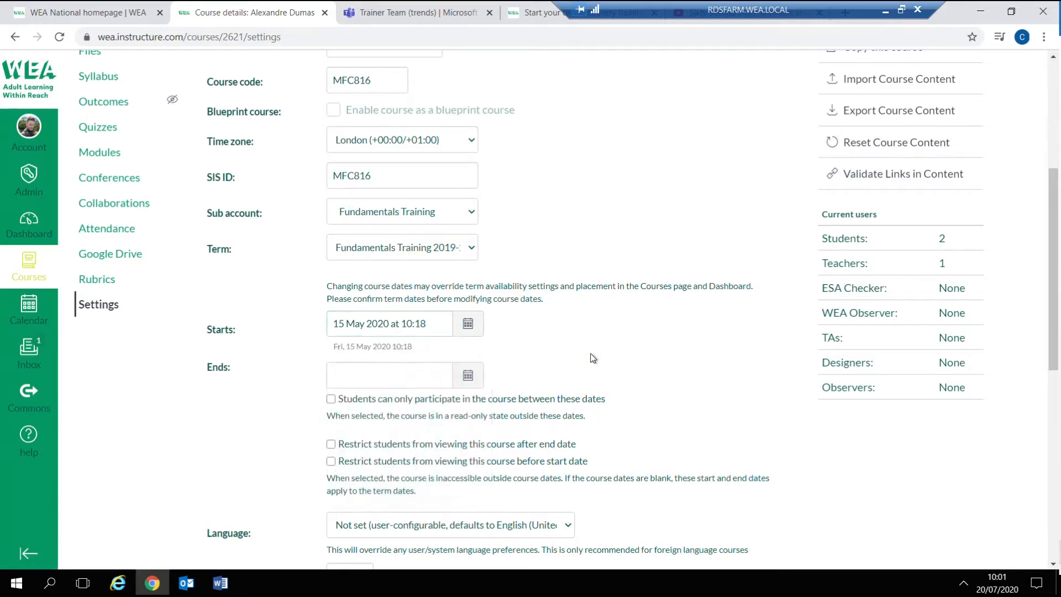
click(389, 375)
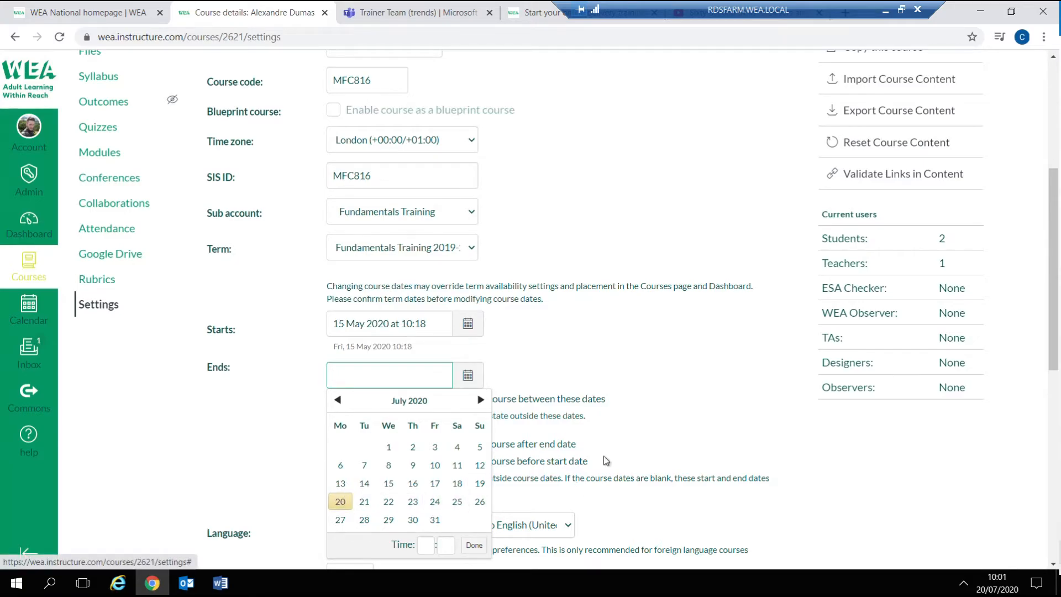
click(605, 460)
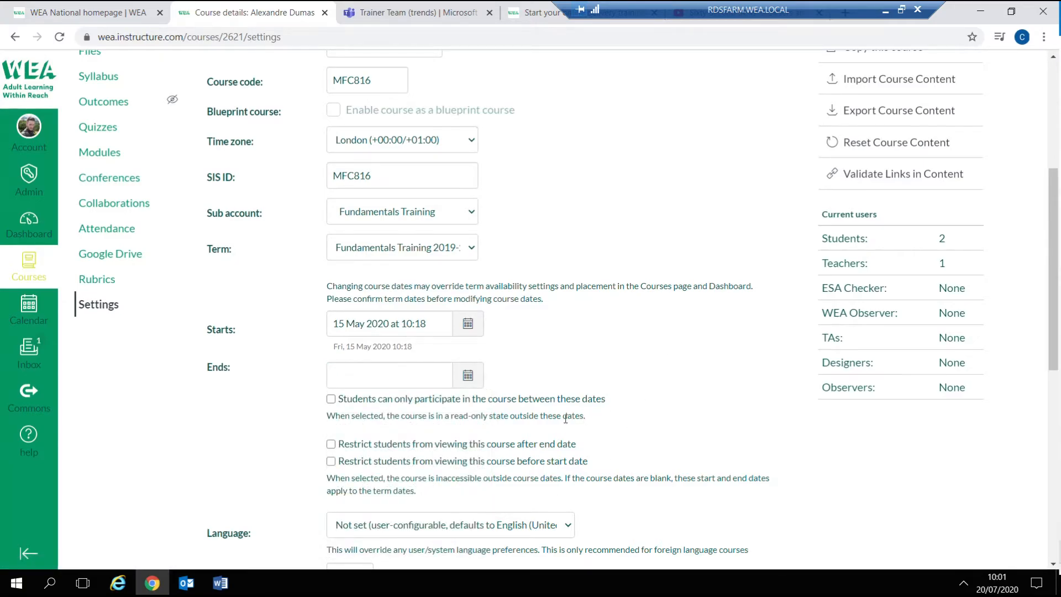